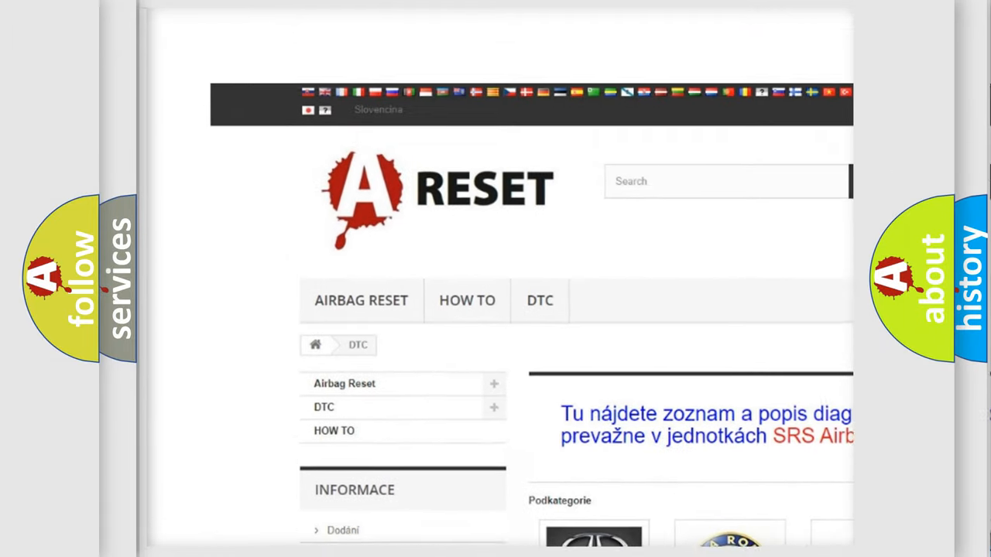
Step: Open the CADILLAC DTC tile and scroll through its airbag trouble code subcategories
{"action": "scroll", "scroll_direction": "down", "scroll_amount": 3}
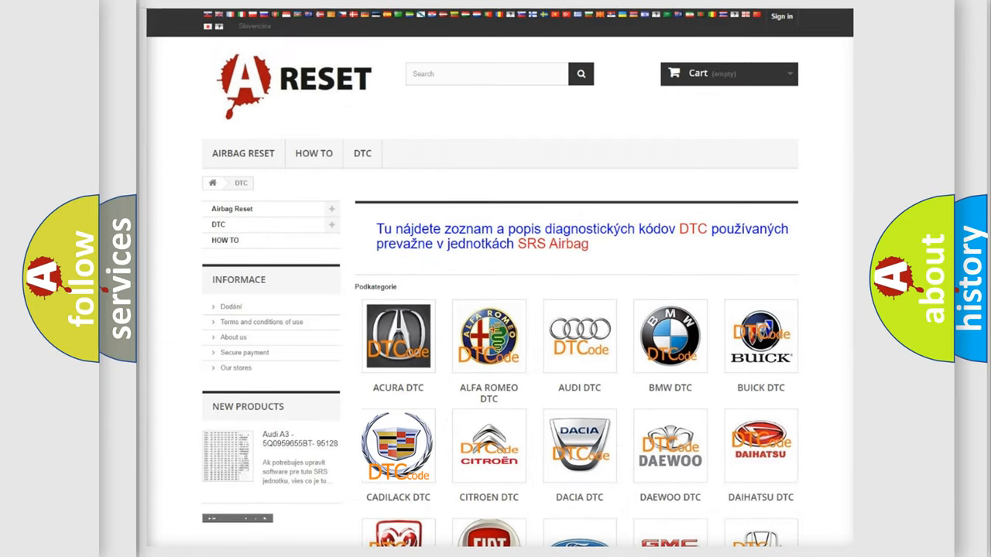
{"action": "left_click", "coordinate": [398, 443]}
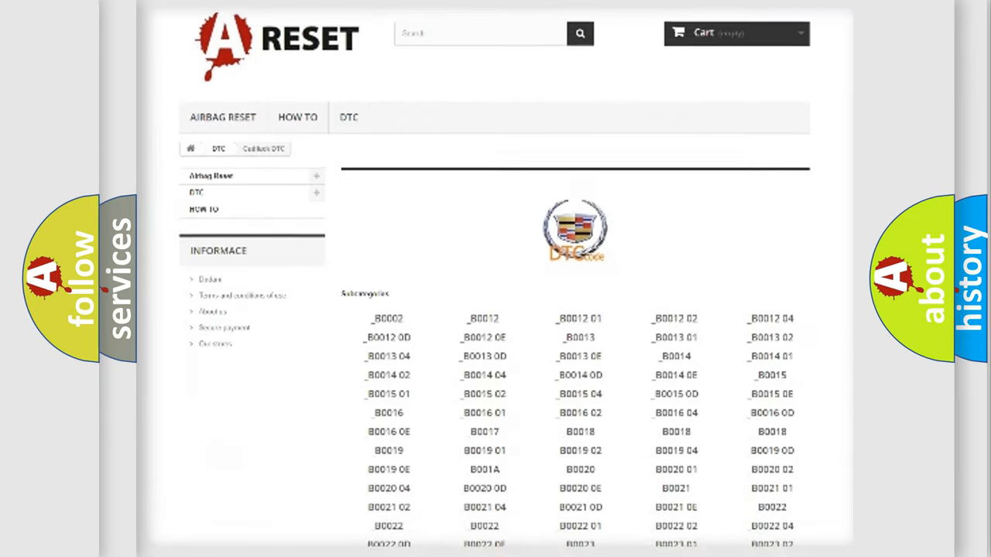
{"action": "scroll", "scroll_direction": "down", "scroll_amount": 3}
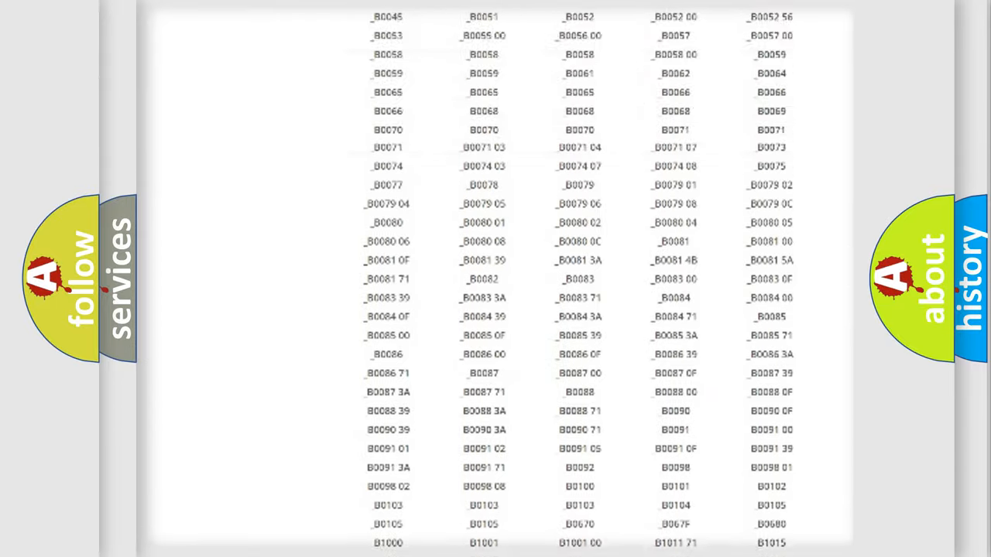